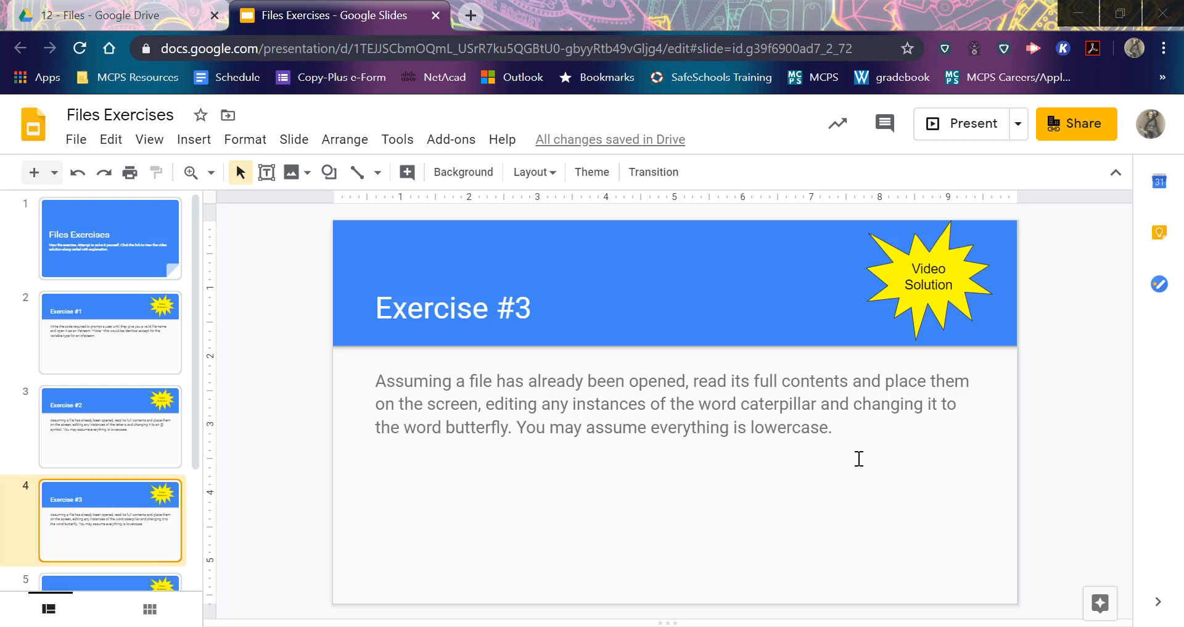
mouse_move(751, 393)
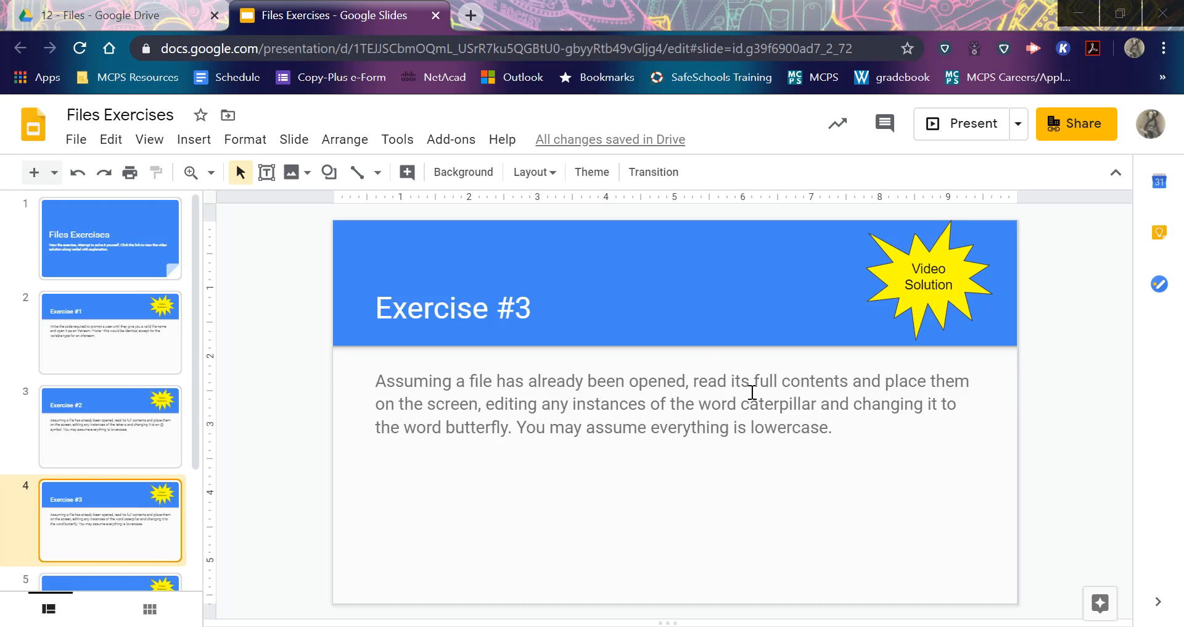
mouse_move(801, 391)
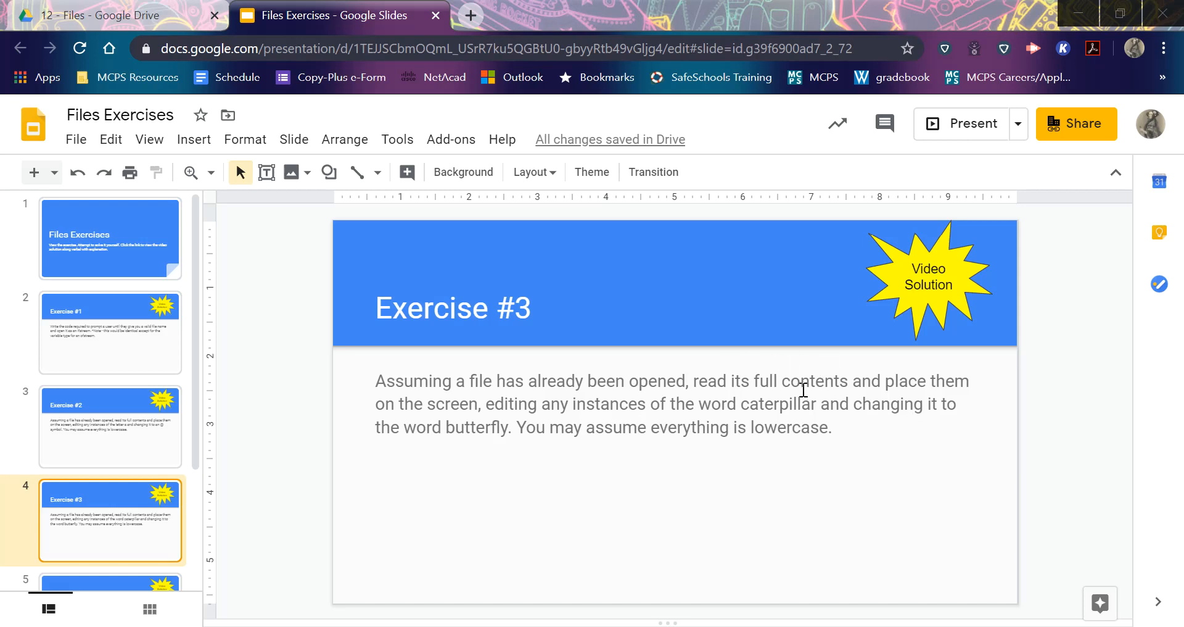
mouse_move(541, 291)
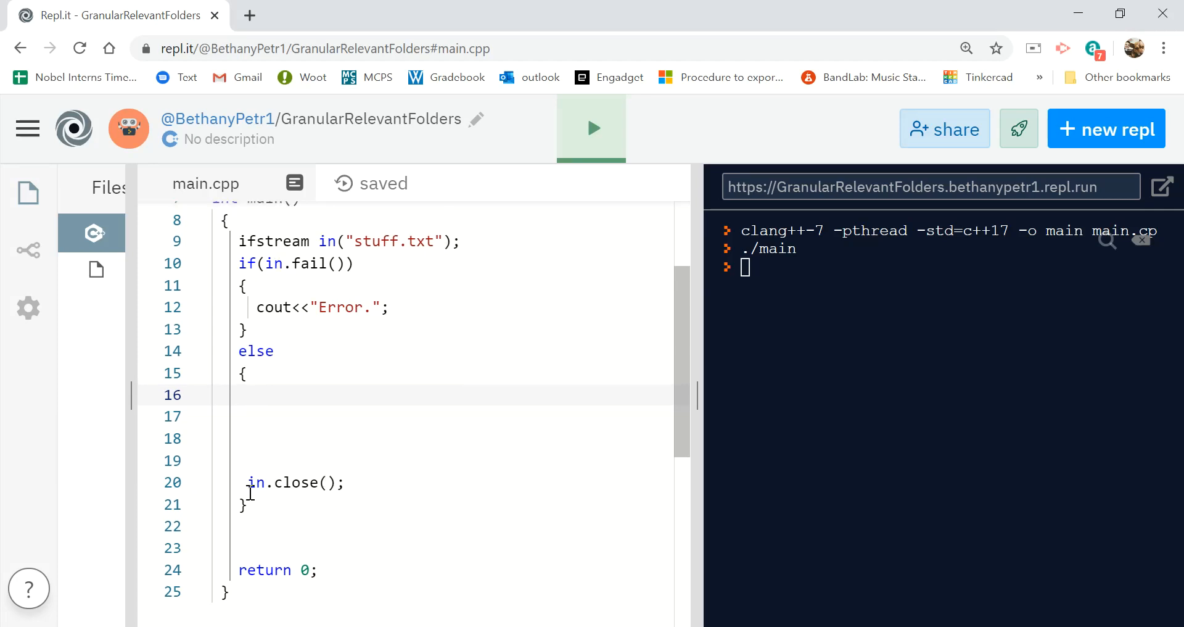
mouse_move(325, 385)
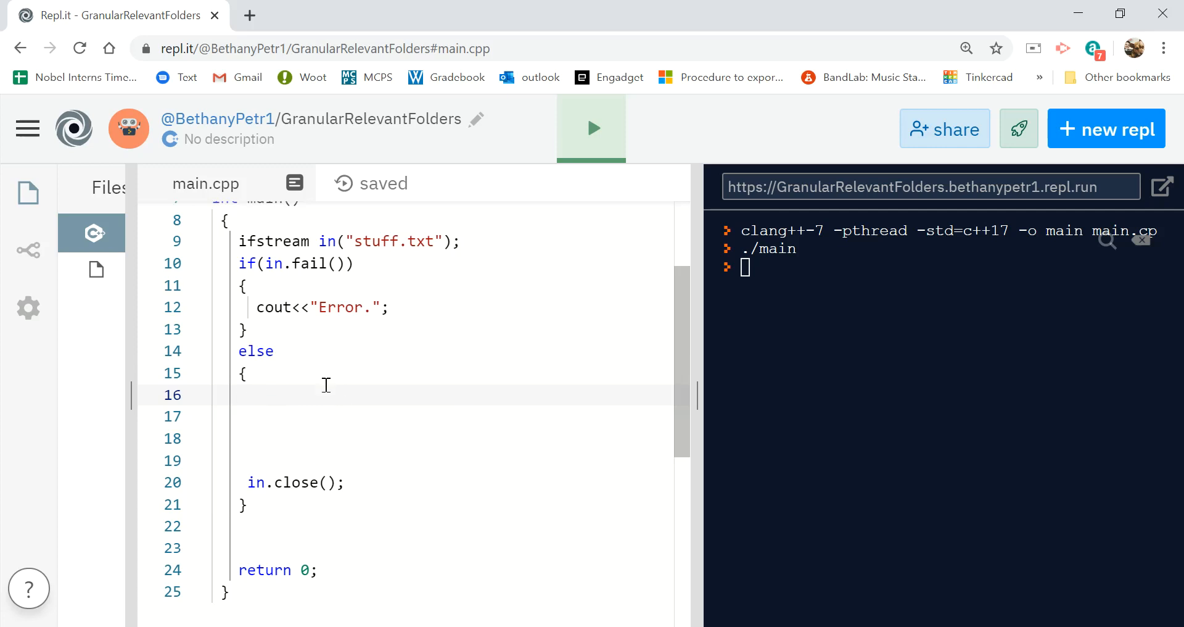
mouse_move(277, 438)
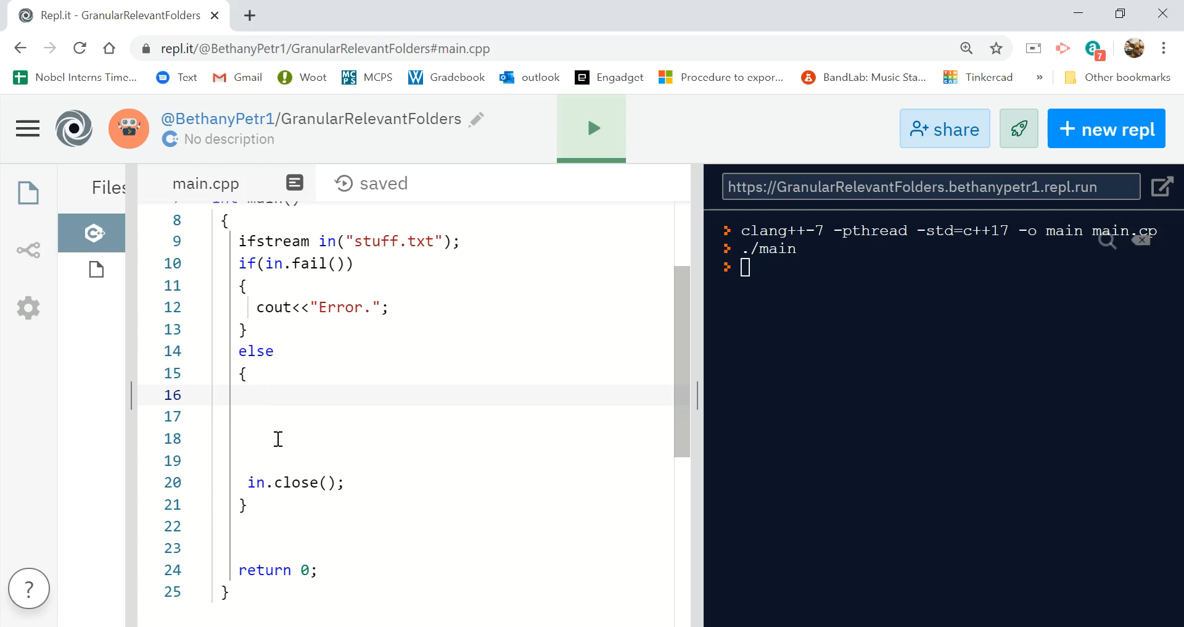
- Declare string word, loop while(in>>word), and test if word=="catepillar"
type("string word;")
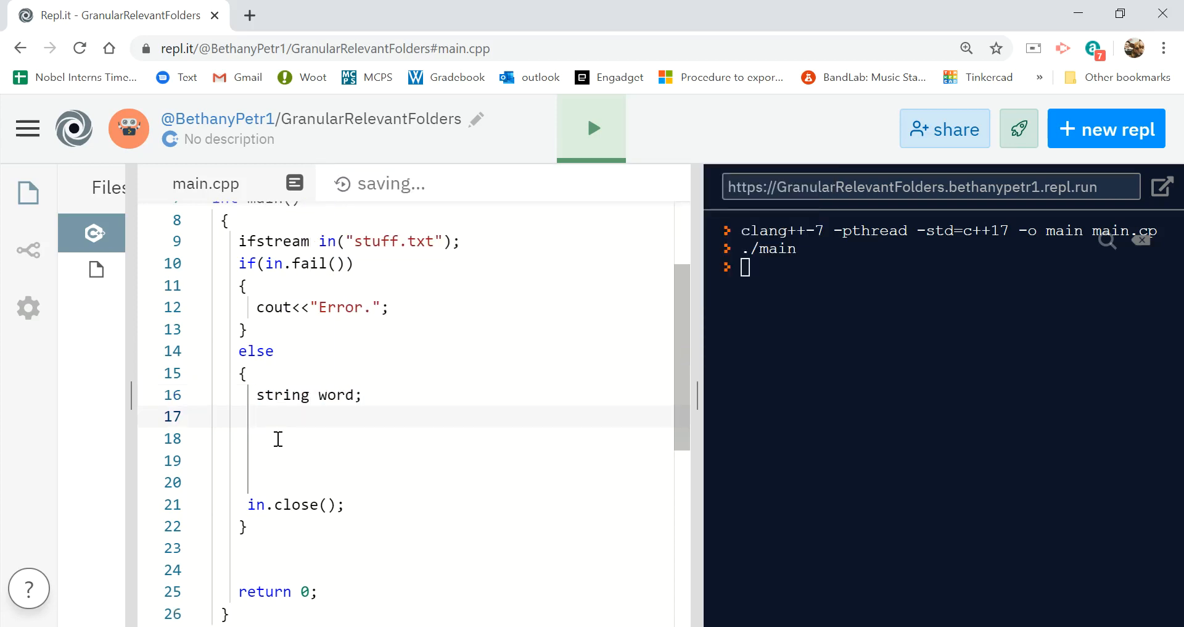
type("while()")
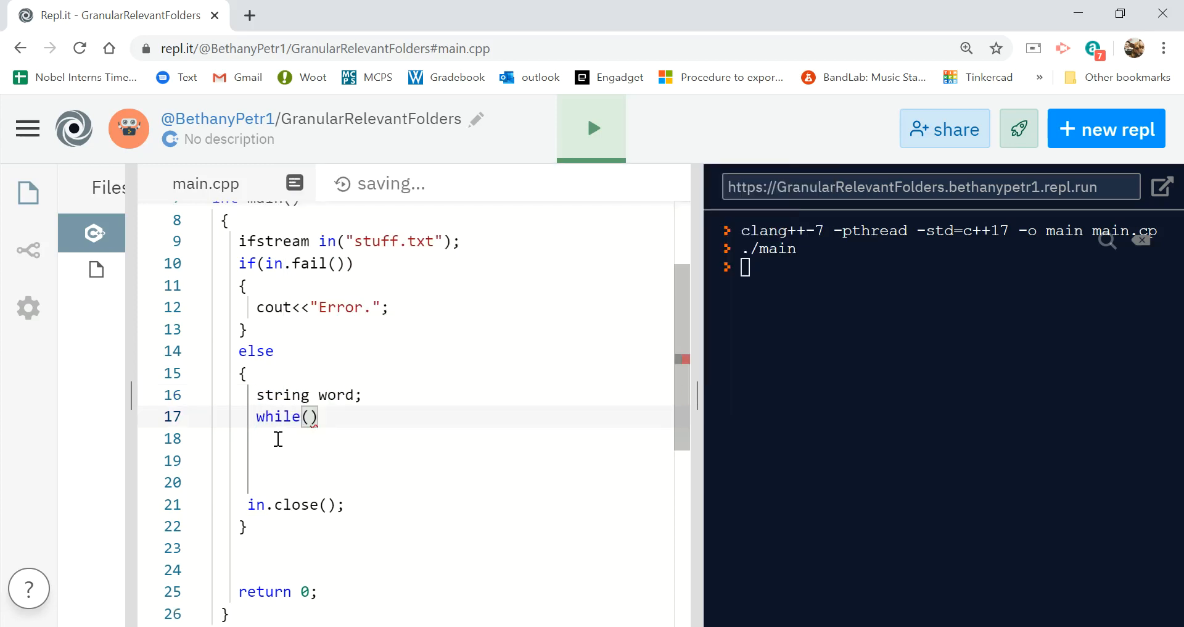
type("in>>word")
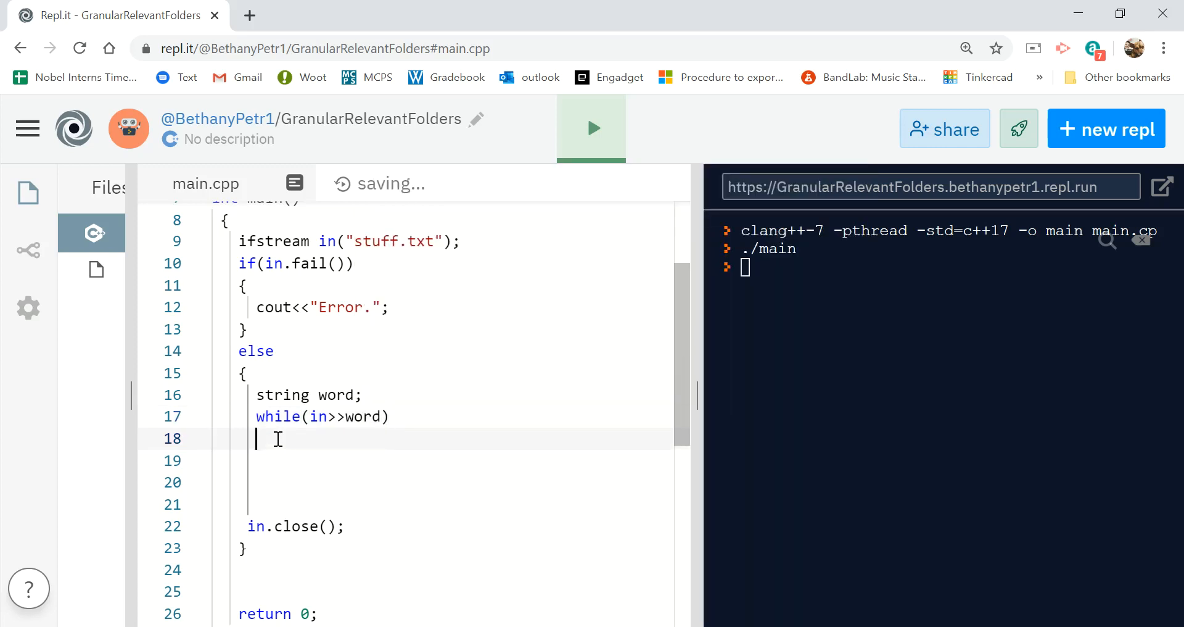
type("{")
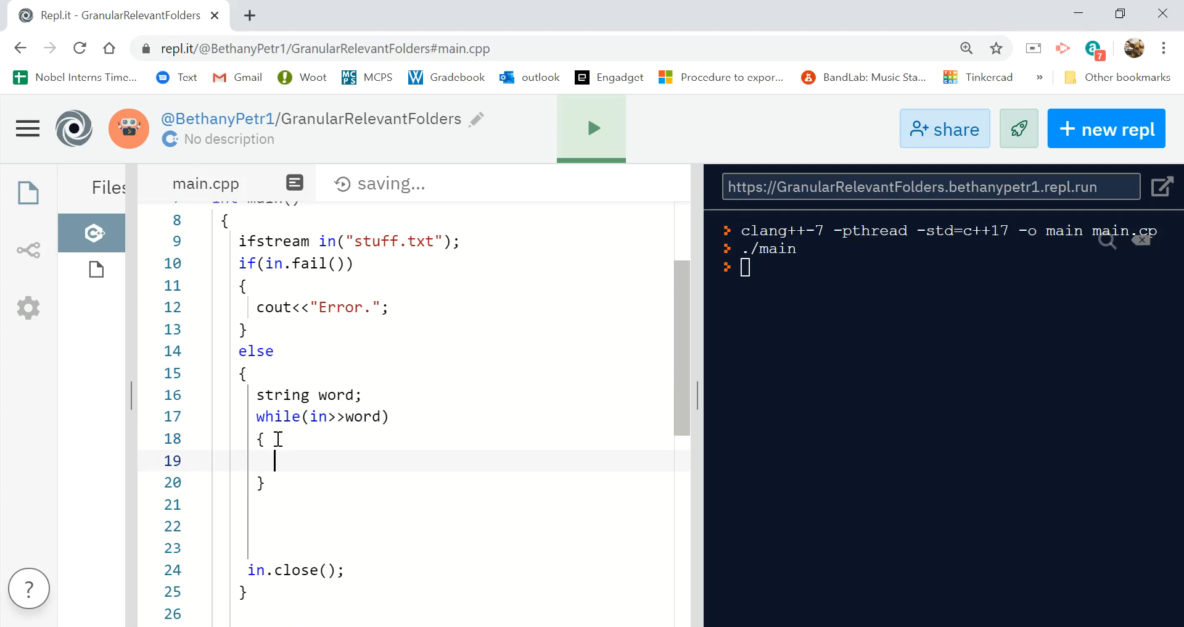
type("if(wo")
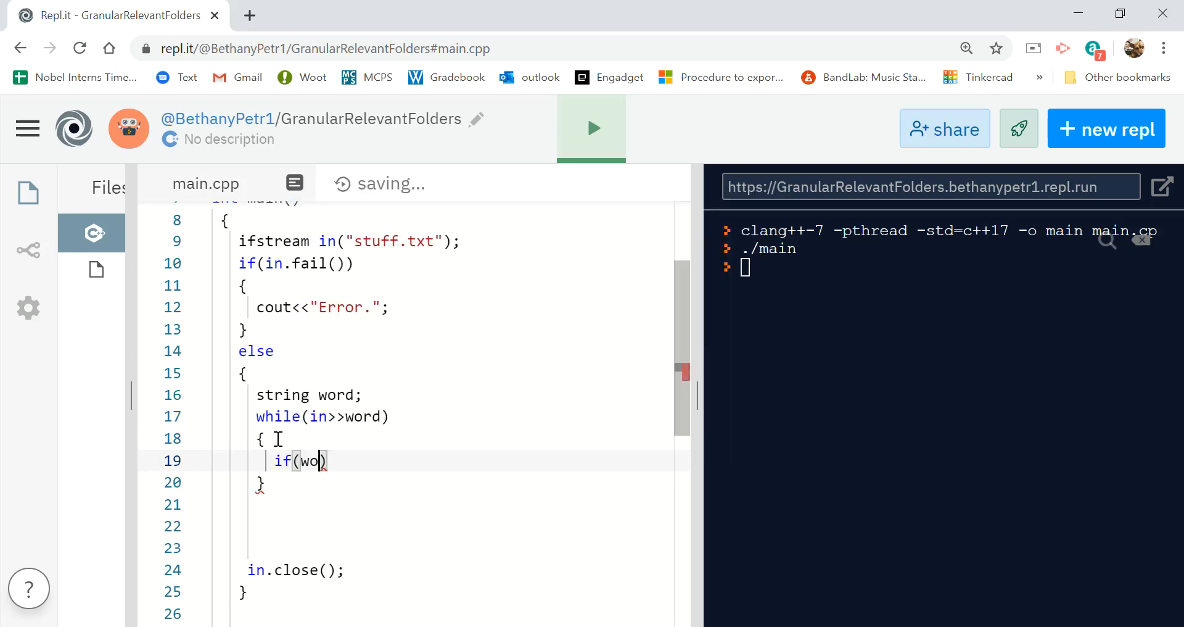
type("rd==\"catepil")
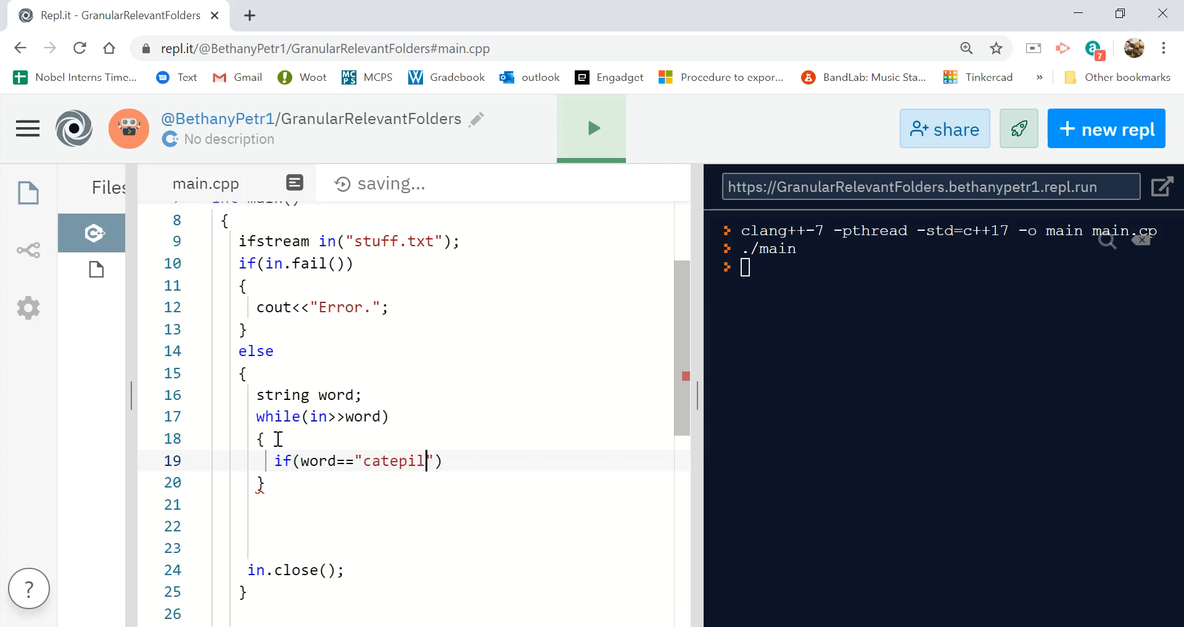
type("lar")
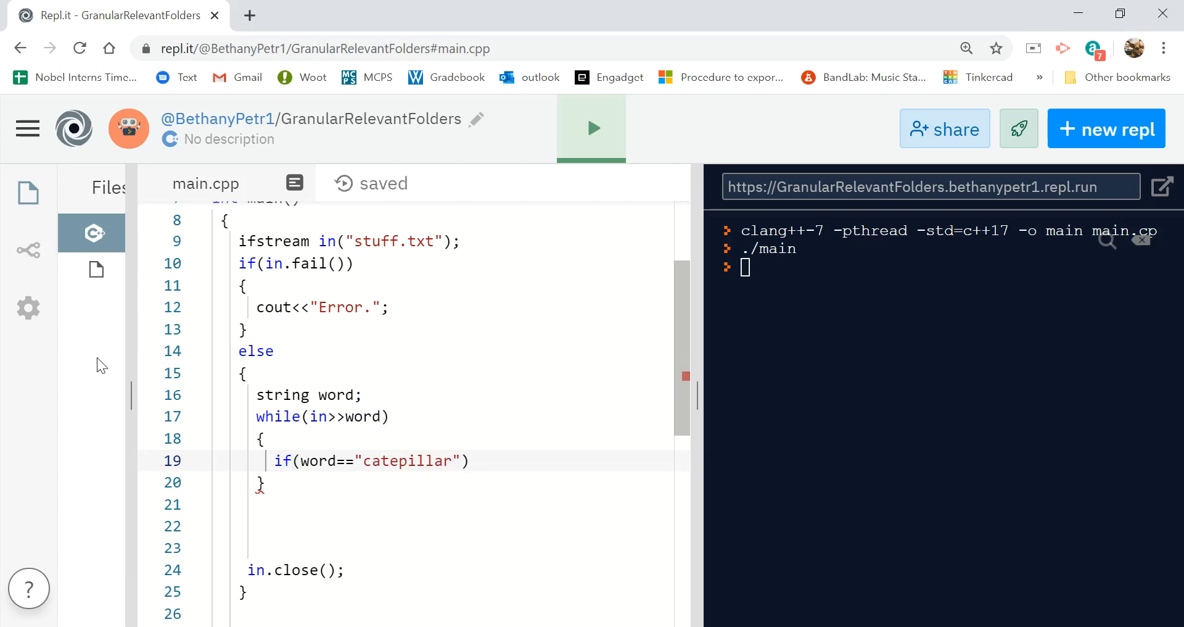
- Check how caterpillar is spelled in stuff.txt, then return to main.cpp
left_click(96, 270)
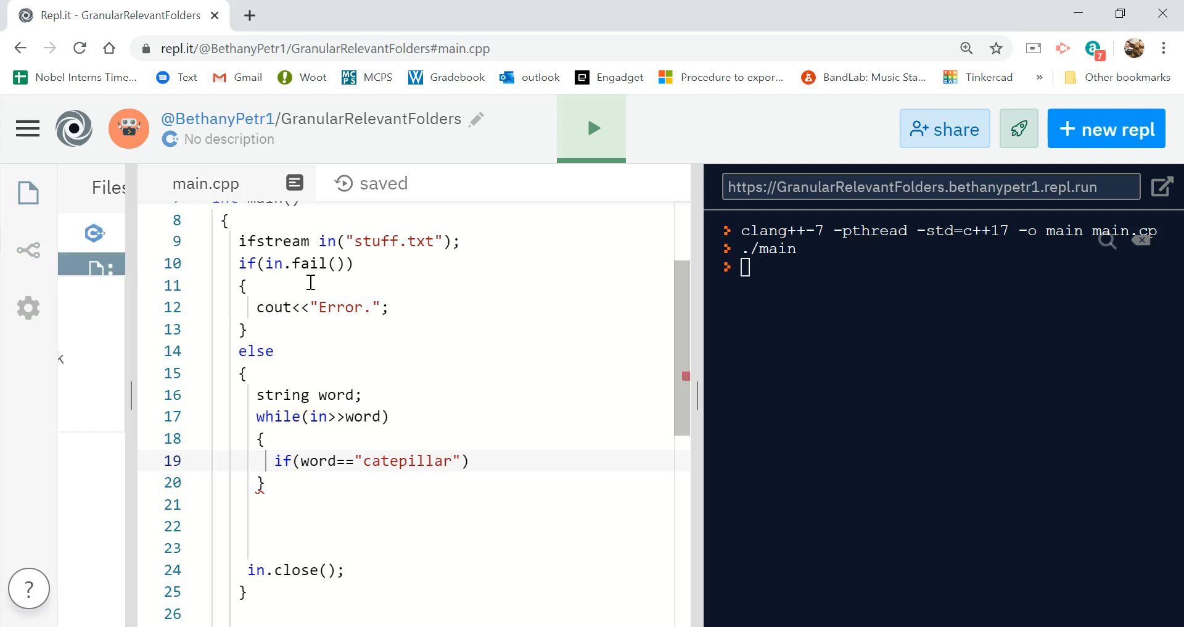
left_click(89, 272)
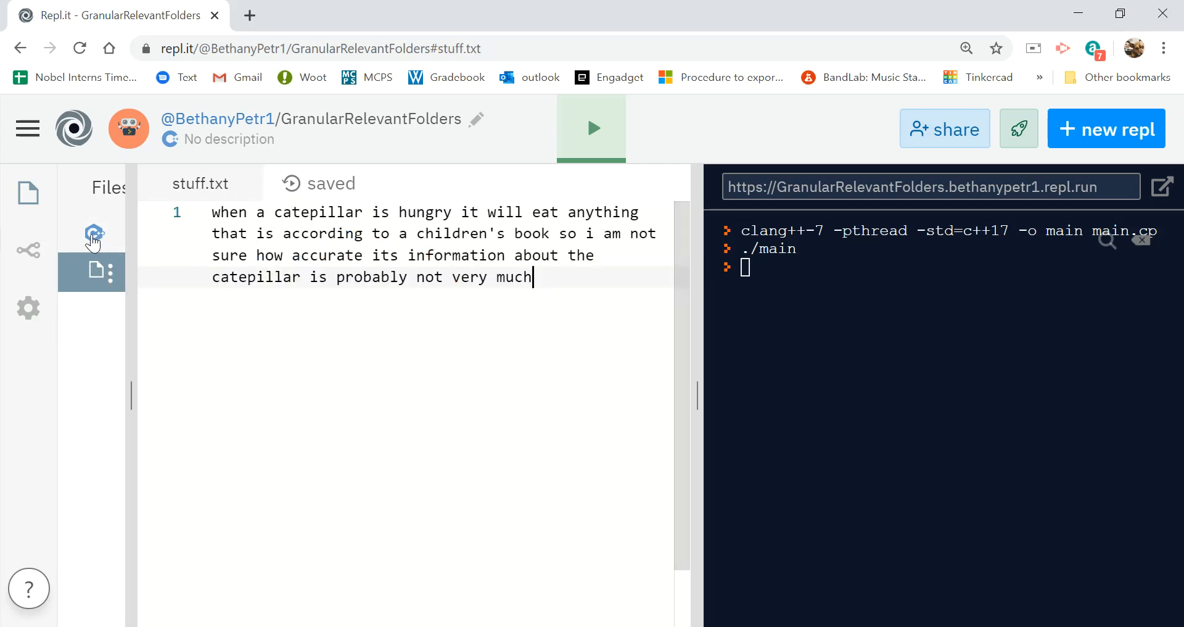
left_click(94, 232)
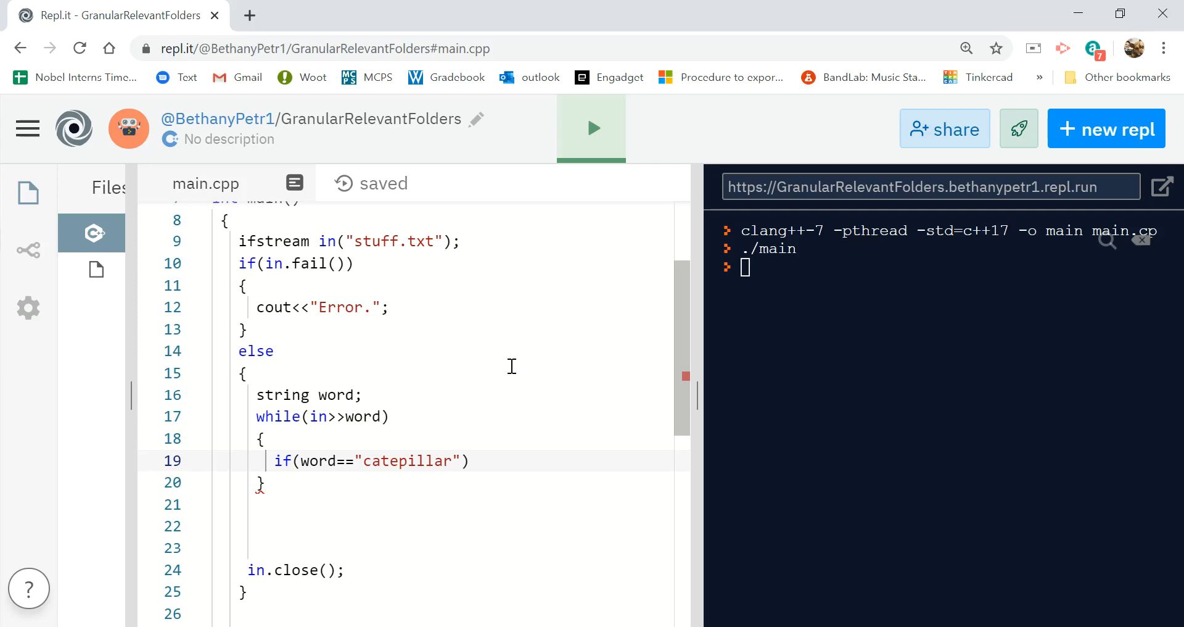
- Make the if print "butterfly" and add an else branch printing cout<<word
type("{")
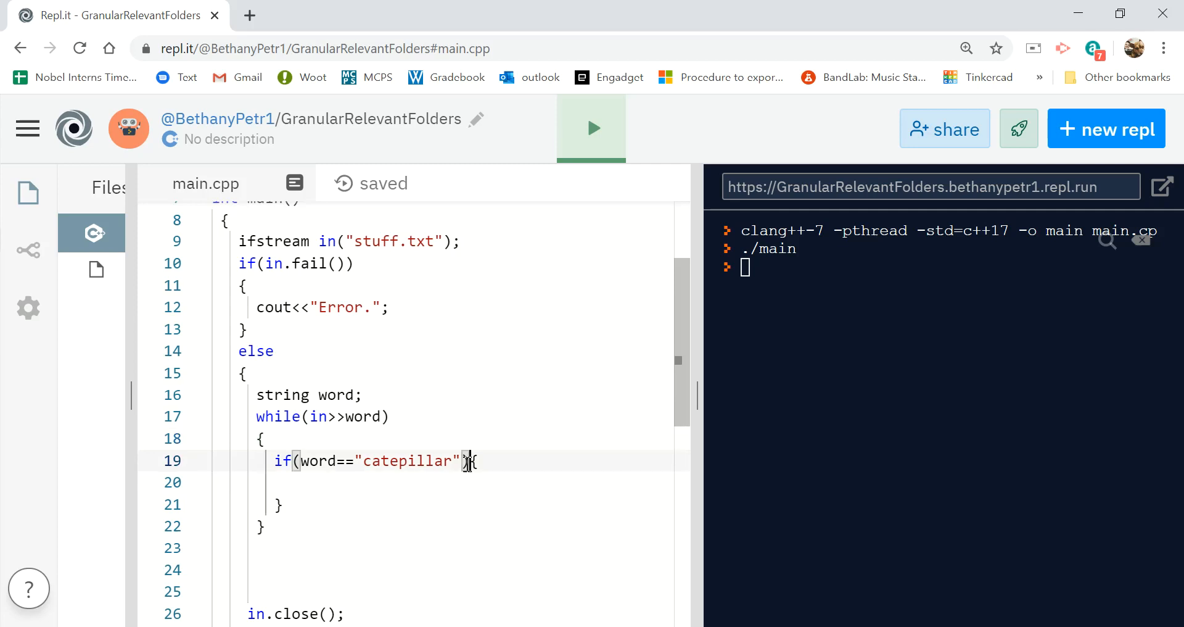
key("enter")
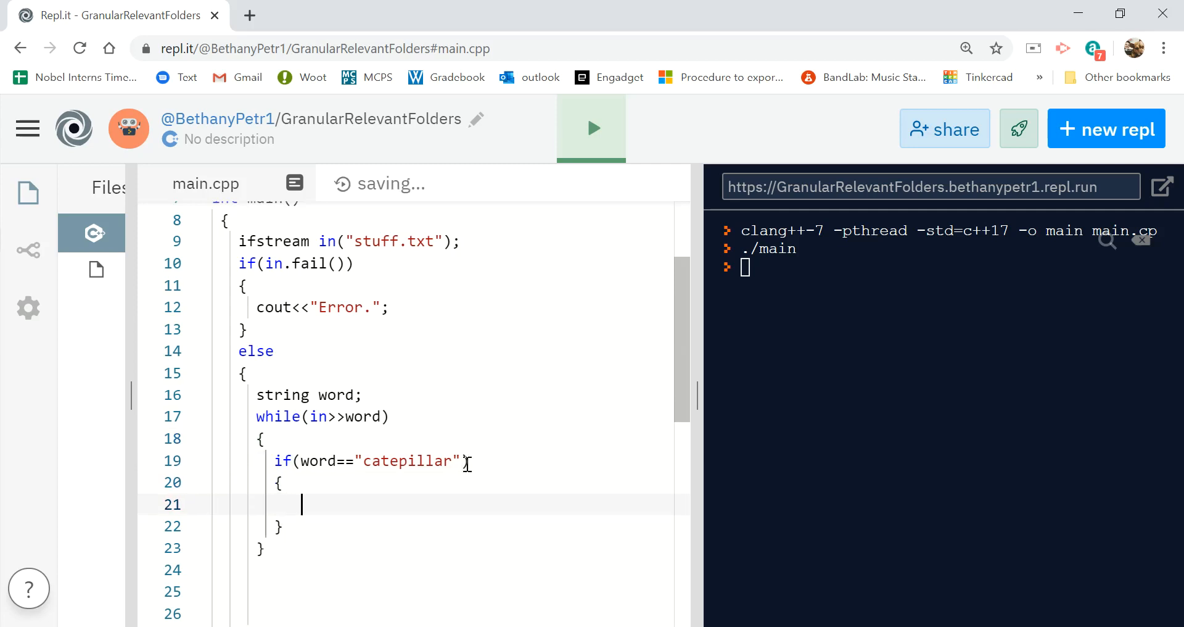
type("cout<<\"")
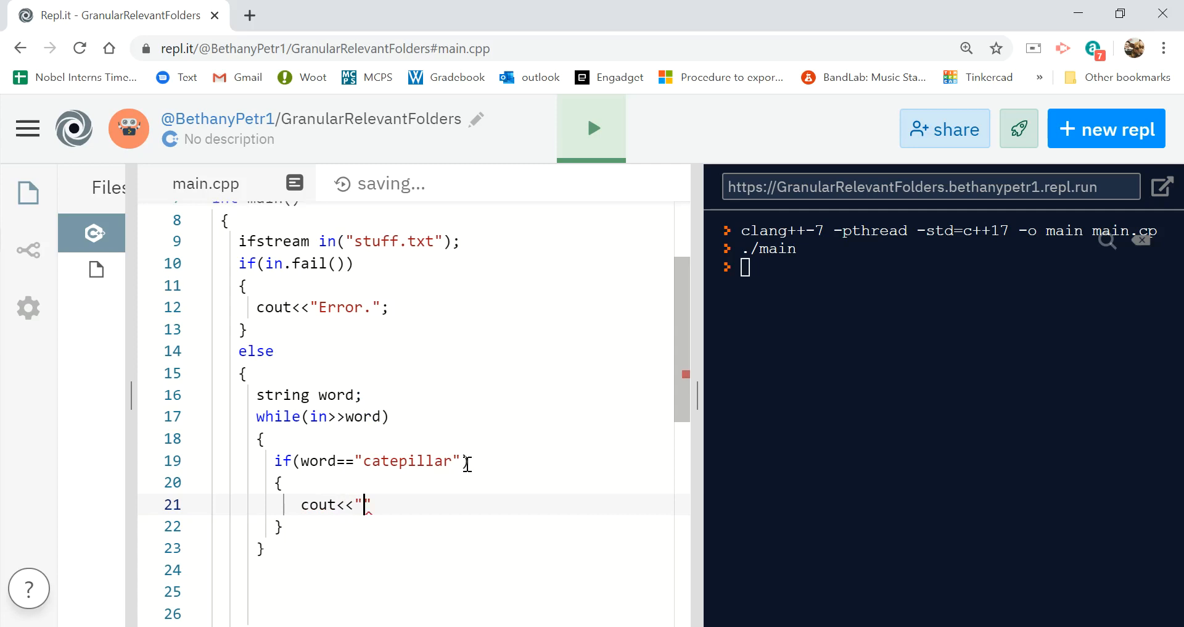
type("butterfly")
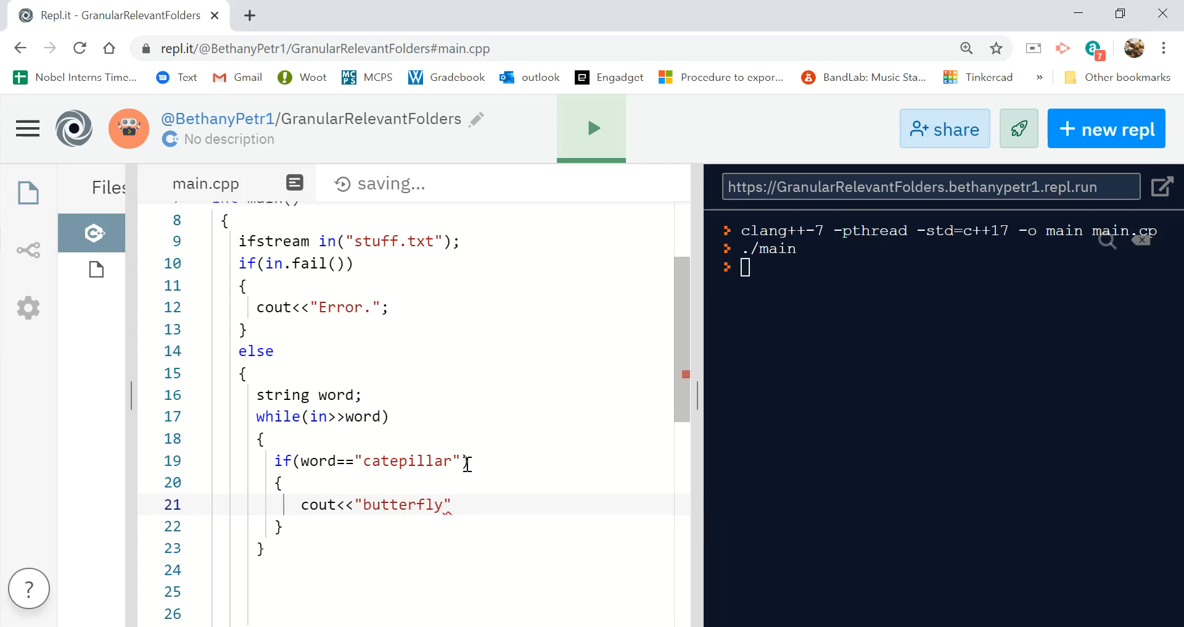
type("else")
left_click(414, 569)
type("{")
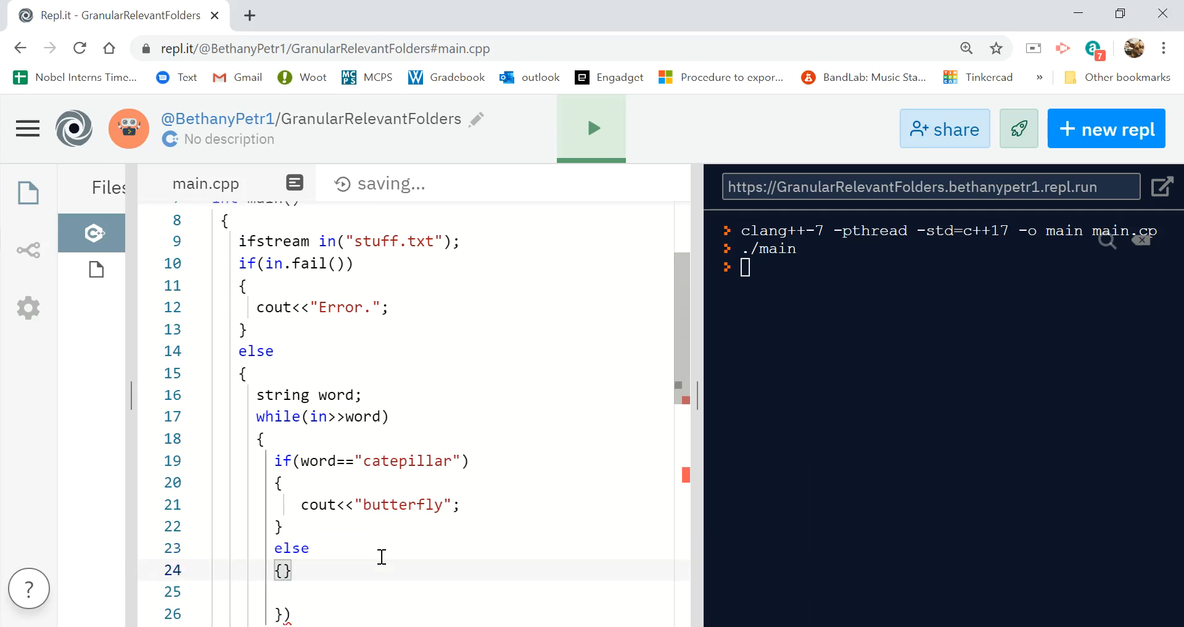
type("cout<<wo")
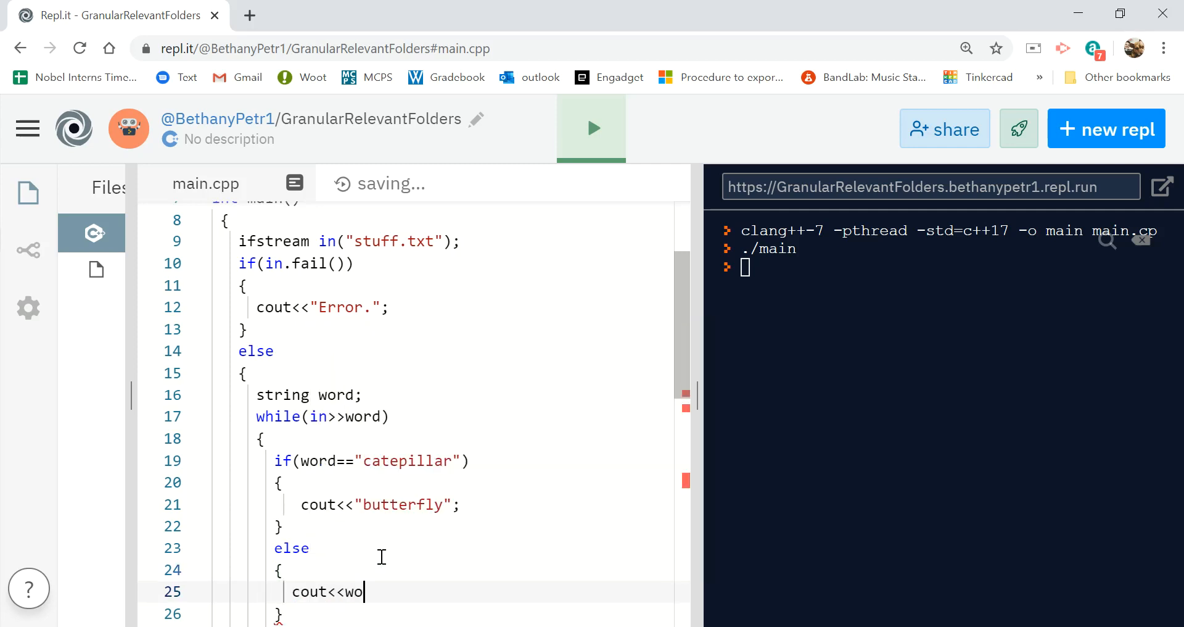
type("rd;")
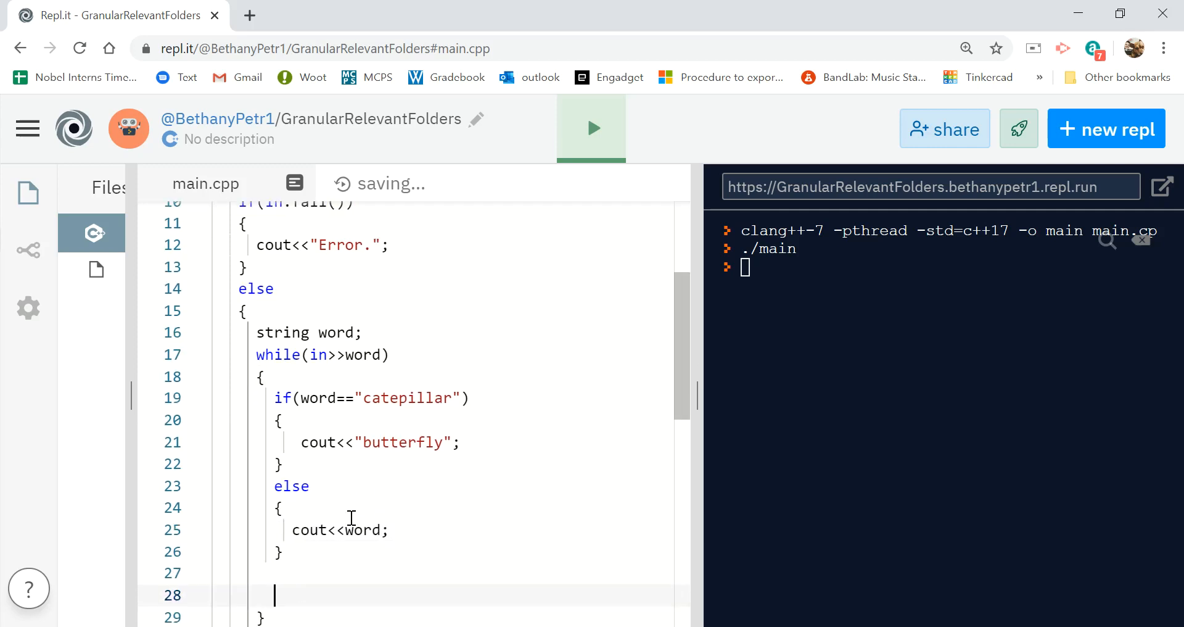
- Print a space with cout<<" "; after each word, and add in.close() after the loop
scroll("down", 3)
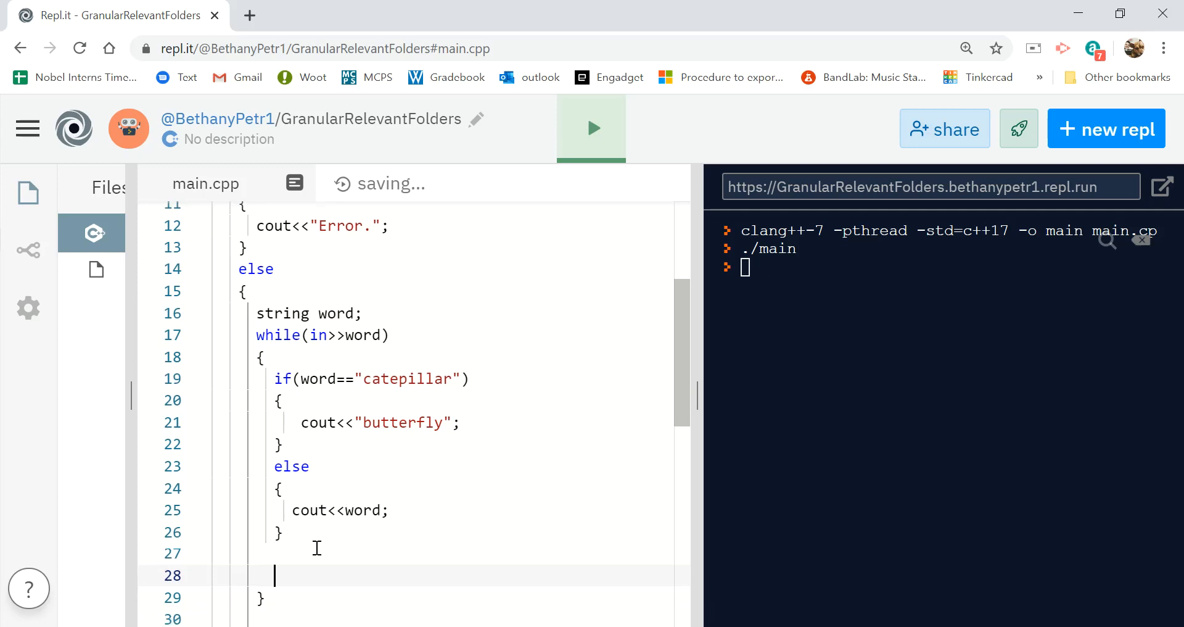
key("Backspace")
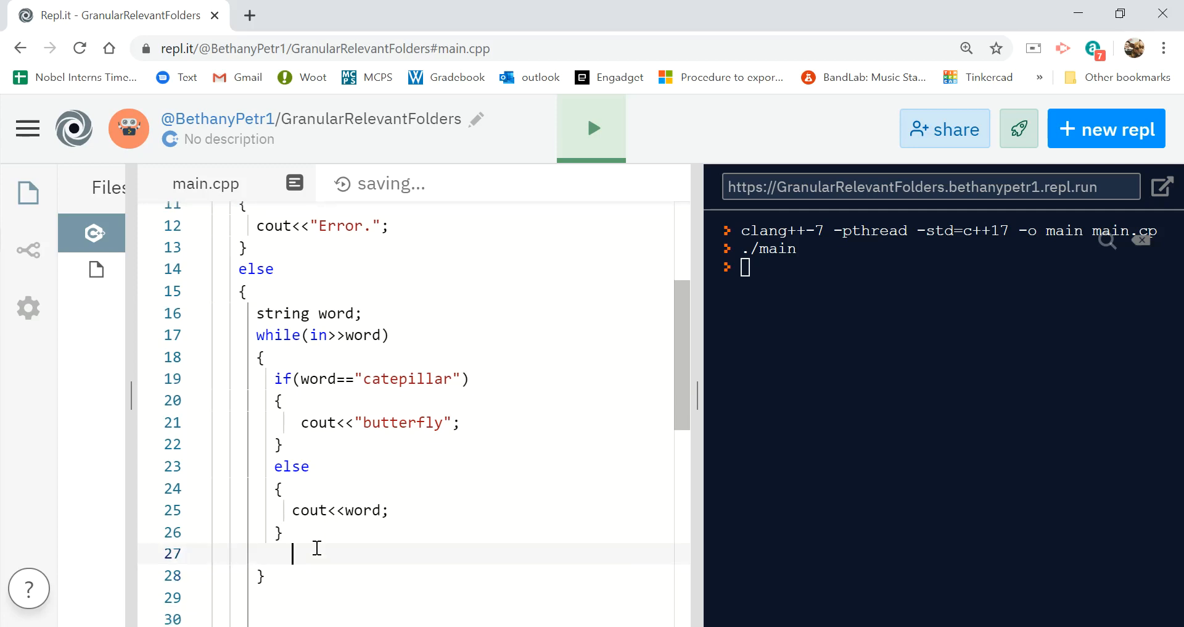
type("}")
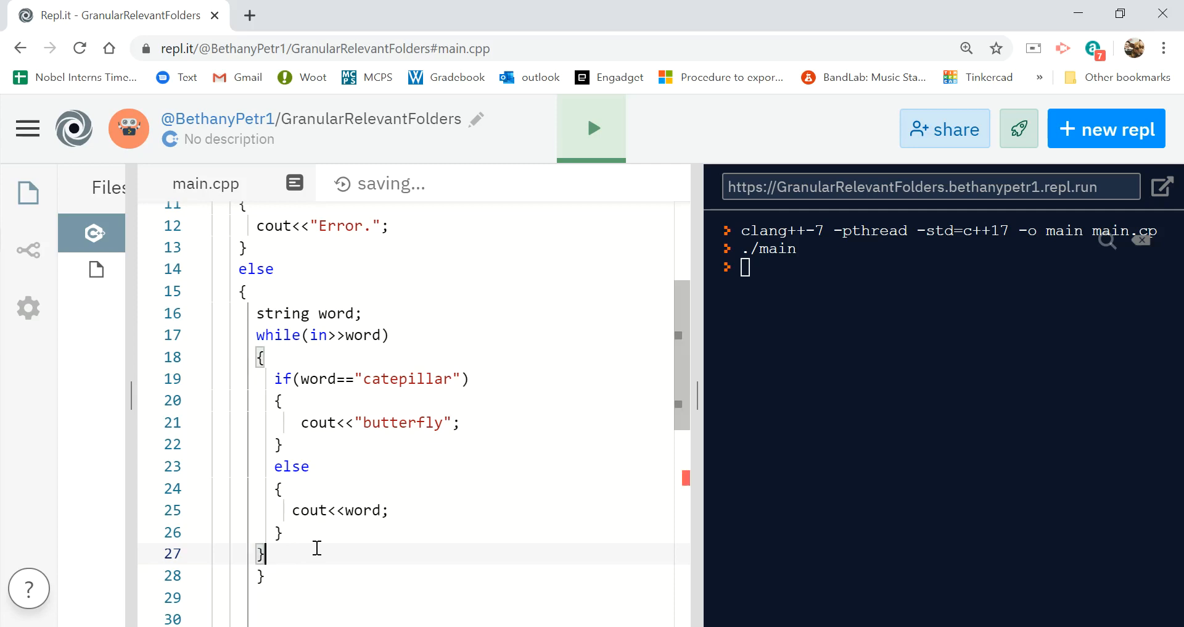
mouse_move(329, 522)
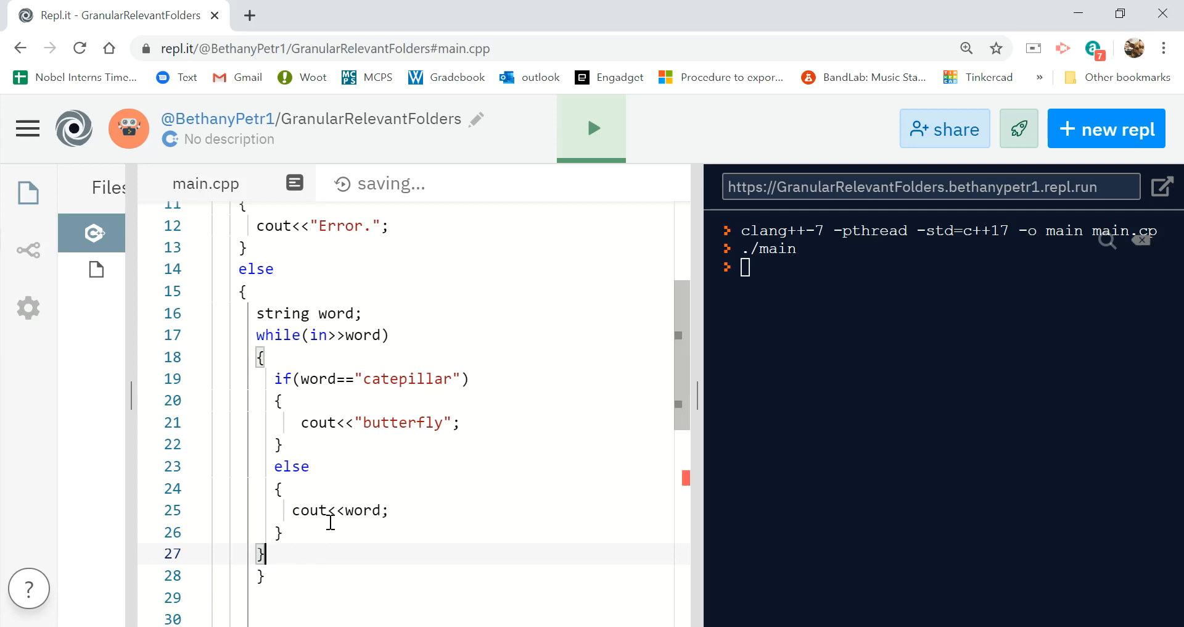
type("cout<<")
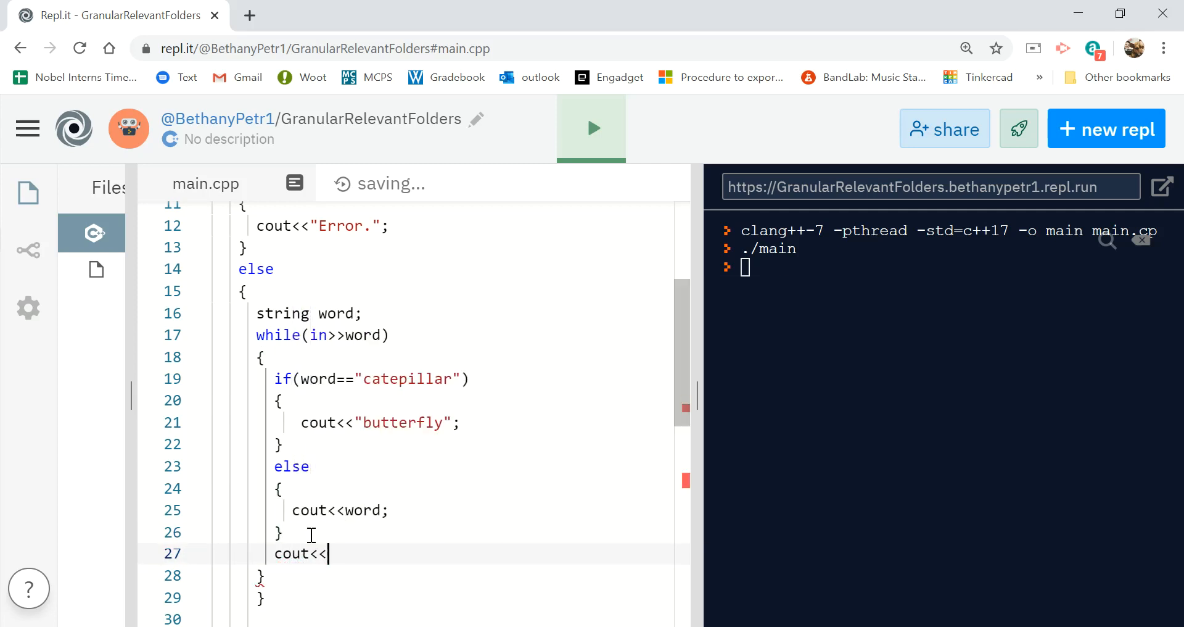
type("\" \";")
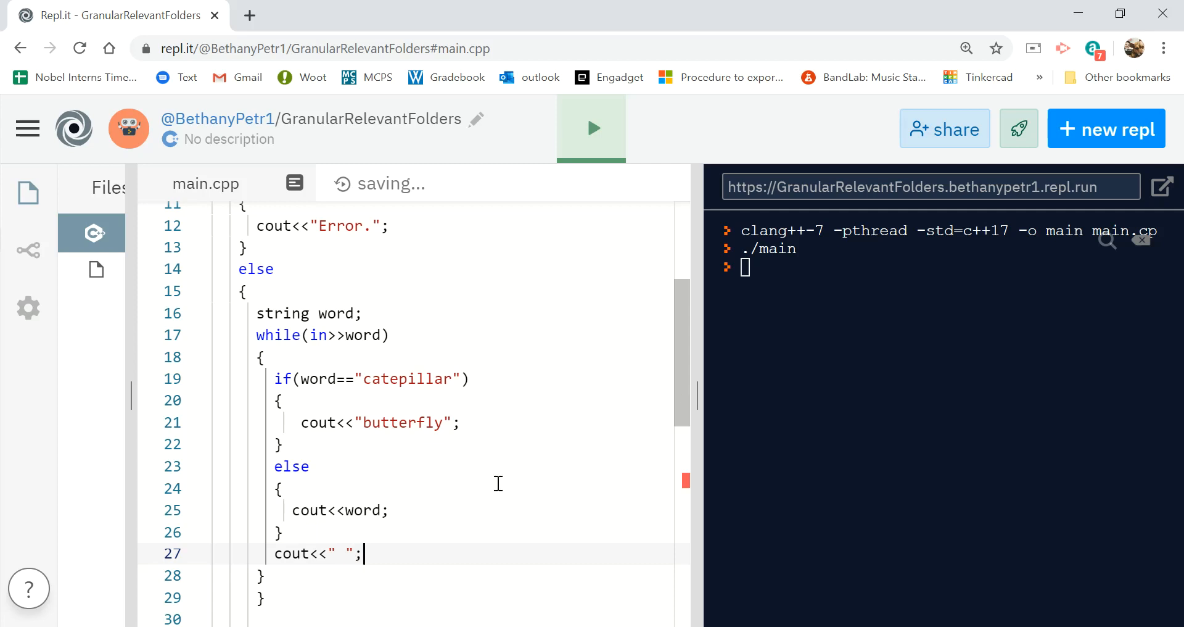
scroll("down", 3)
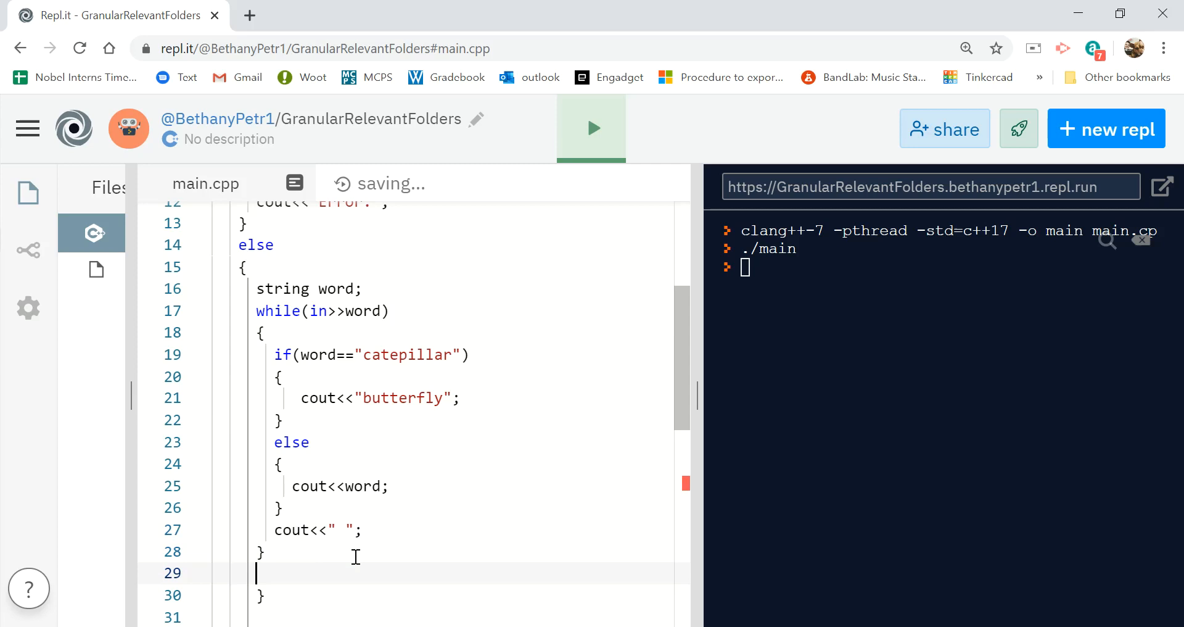
type("in.close();")
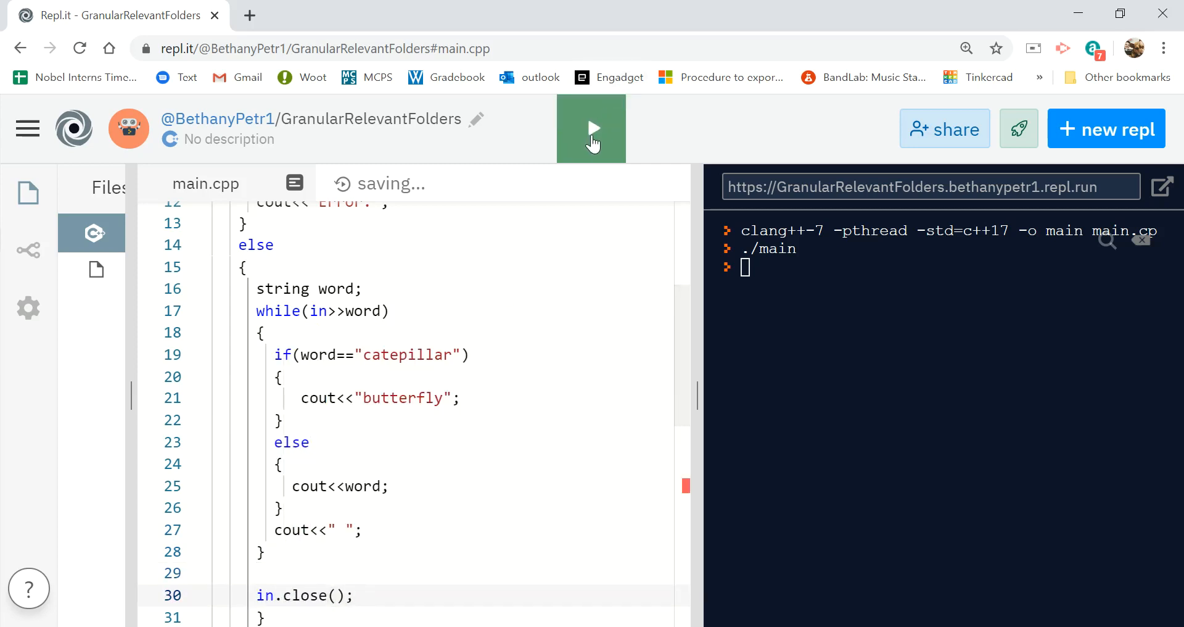
- Run the program, getting errors about return 0 and an extraneous brace
left_click(591, 128)
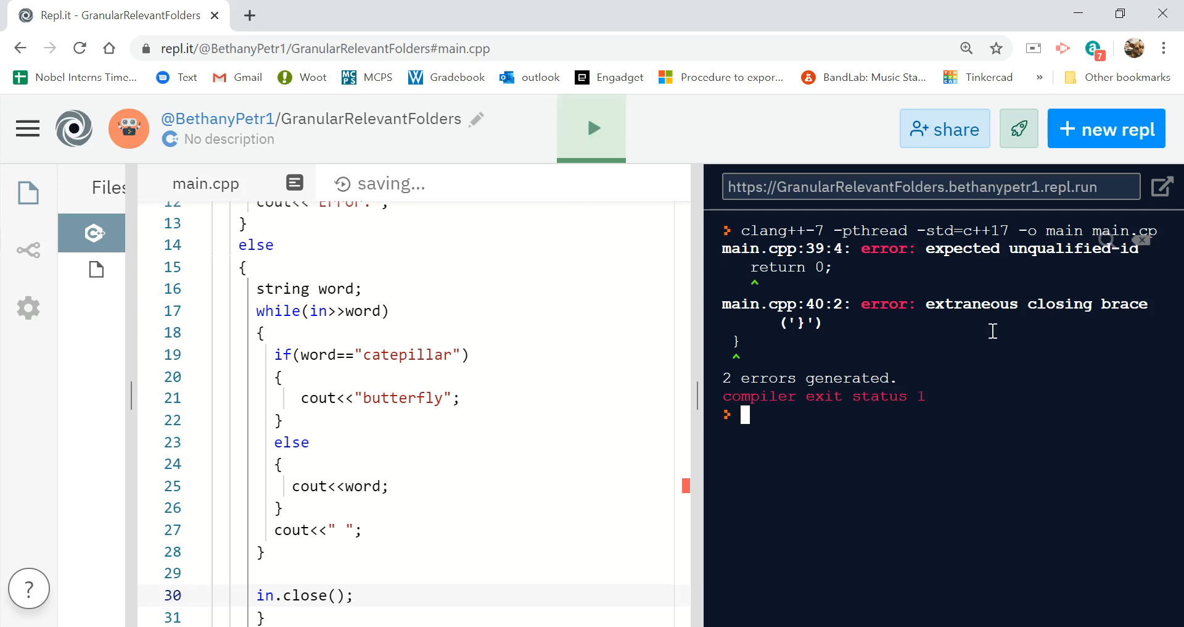
scroll("down", 3)
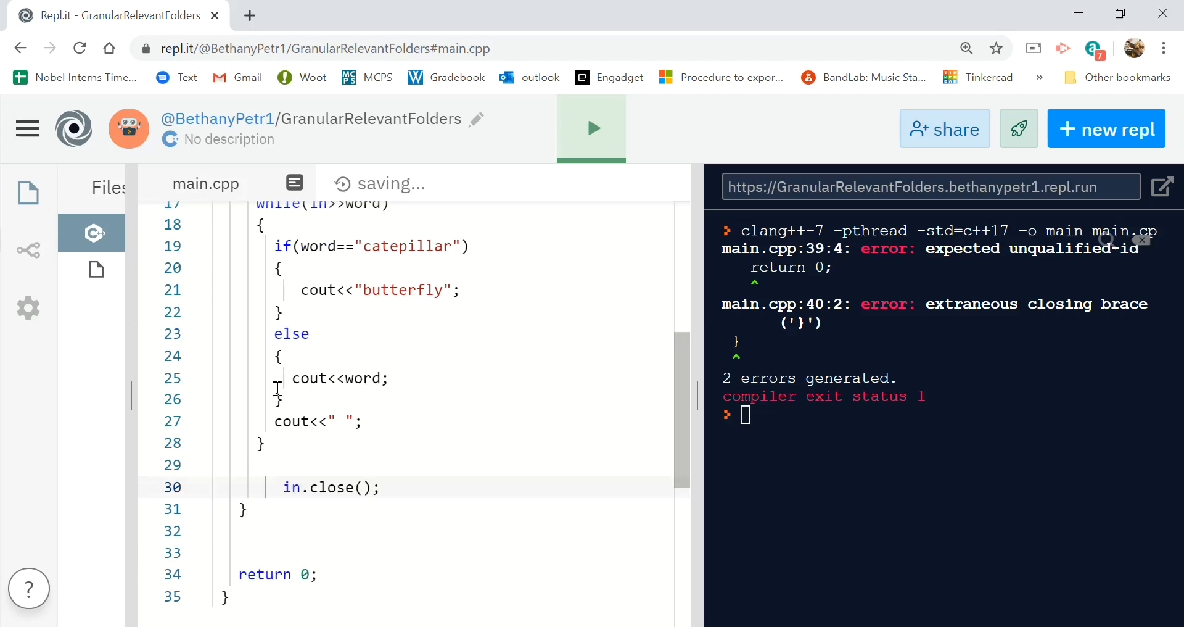
- Rerun the fixed program to print butterfly in place of catepillar, then reopen stuff.txt
left_click(592, 128)
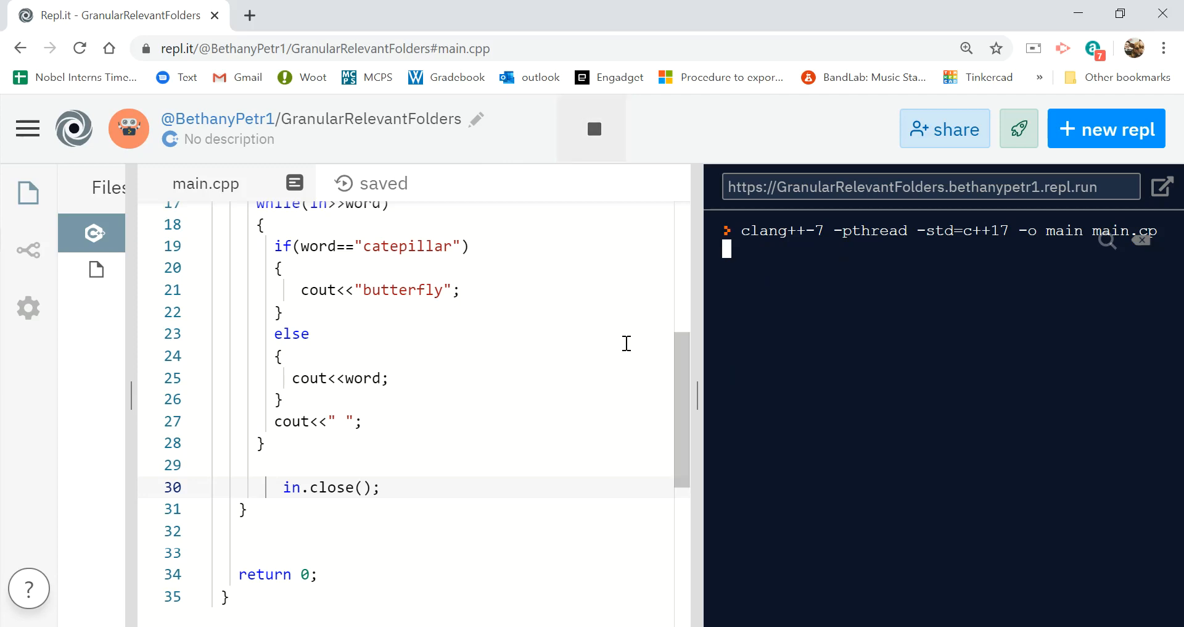
left_click(592, 129)
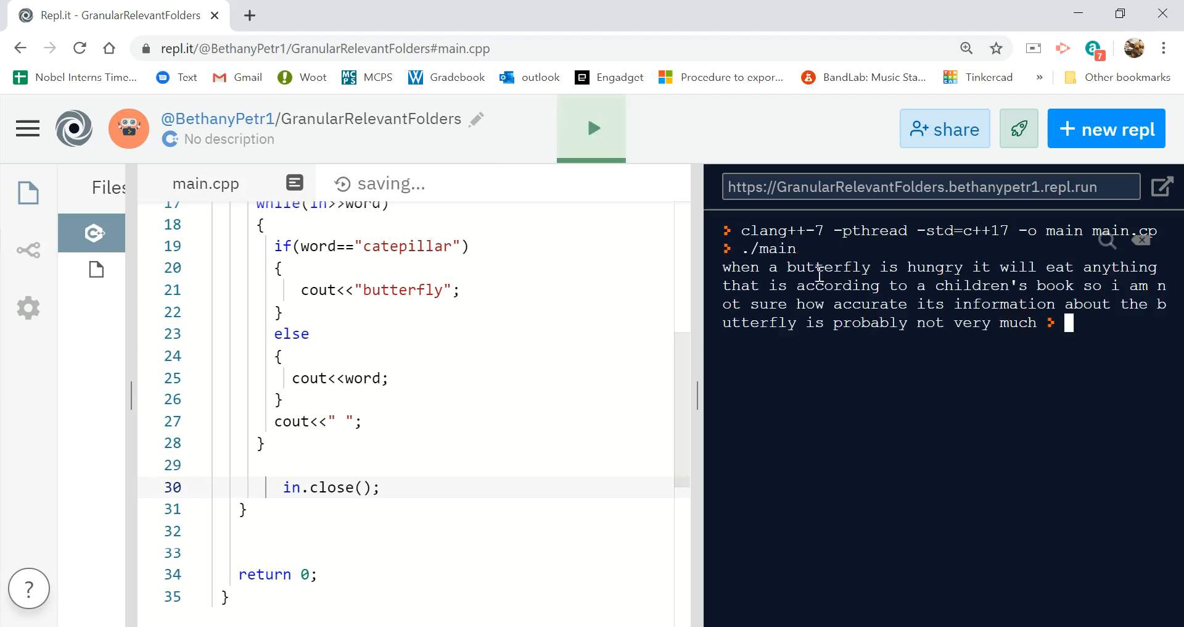
mouse_move(1027, 268)
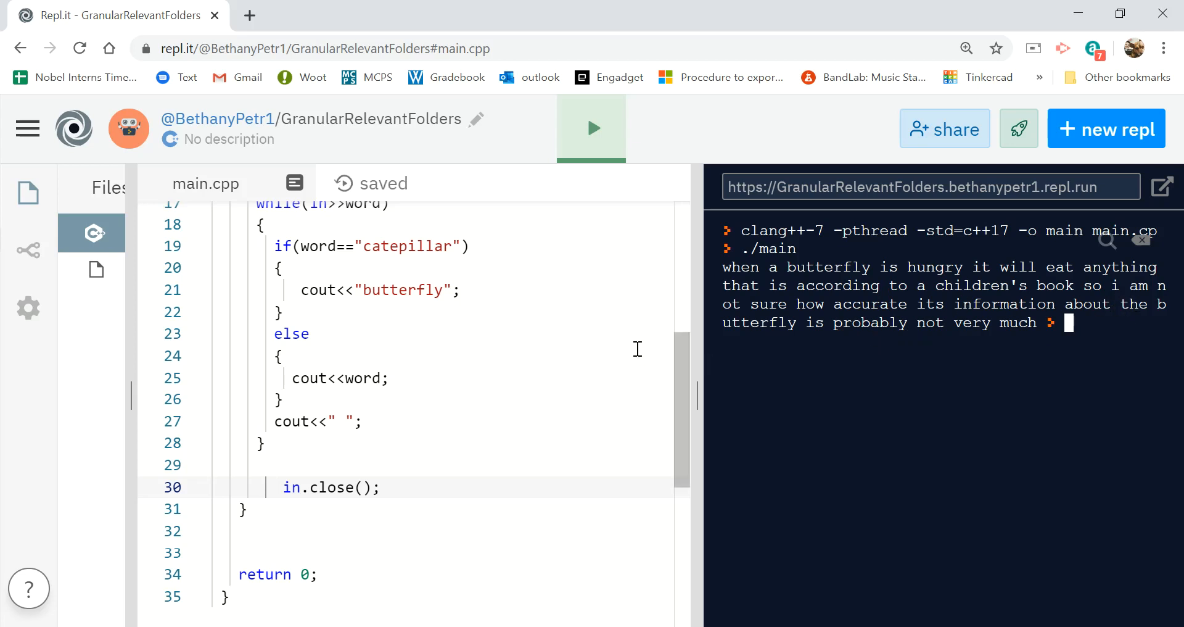
left_click(95, 273)
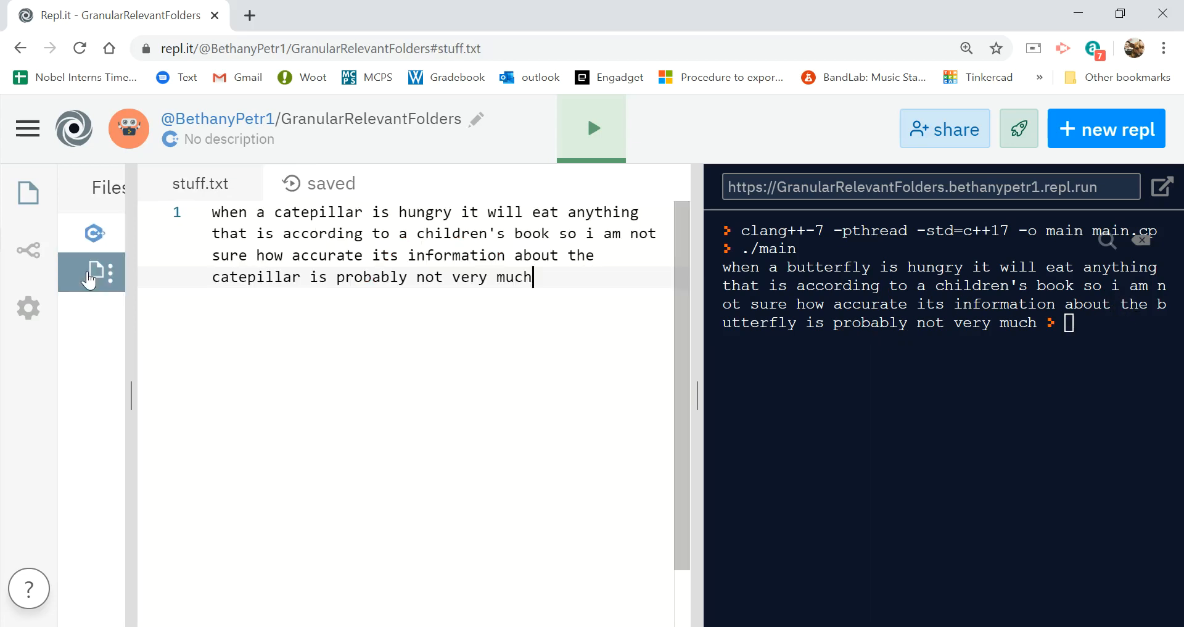